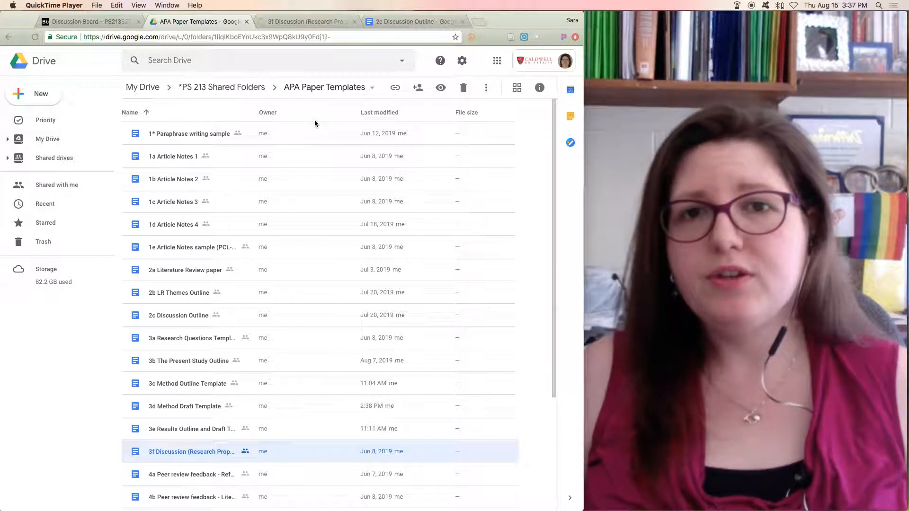
{"action": "mouse_move", "coordinate": [70, 312]}
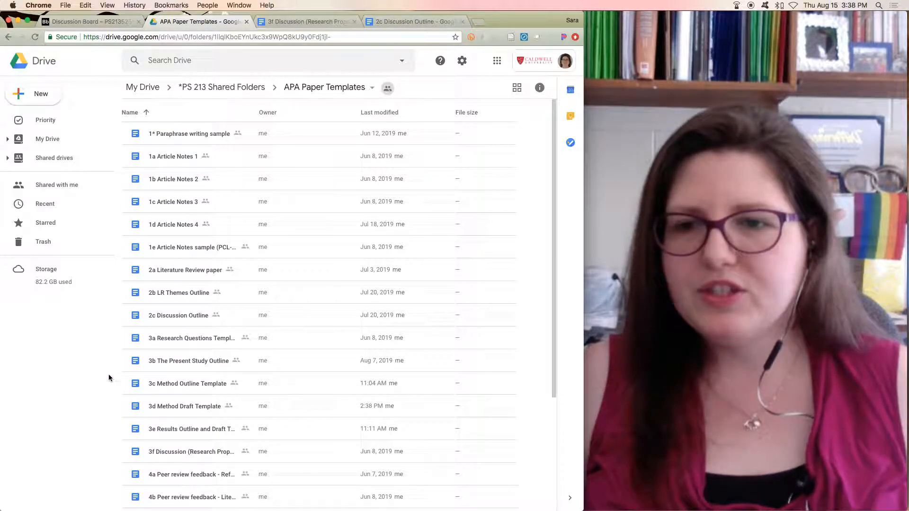
- Open the 2c Discussion Outline and highlight its limitation items and description
{"action": "left_click", "coordinate": [179, 315]}
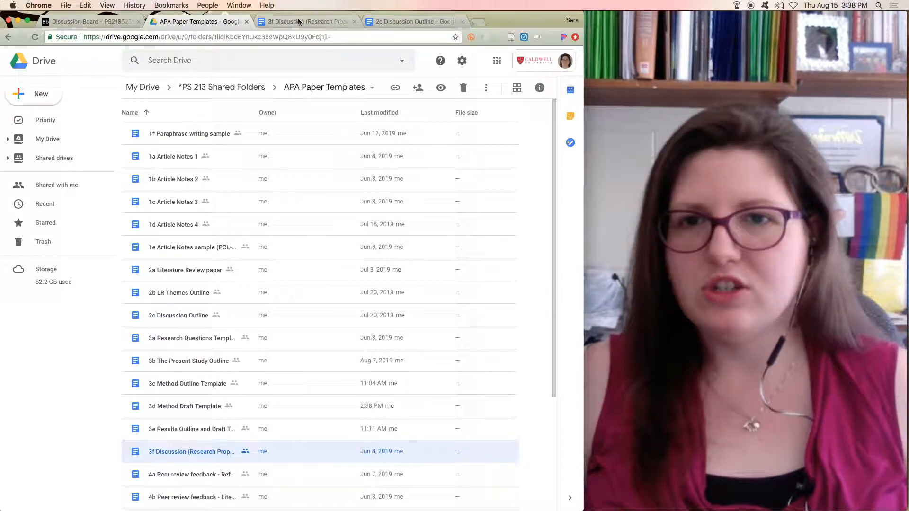
{"action": "left_click", "coordinate": [414, 22]}
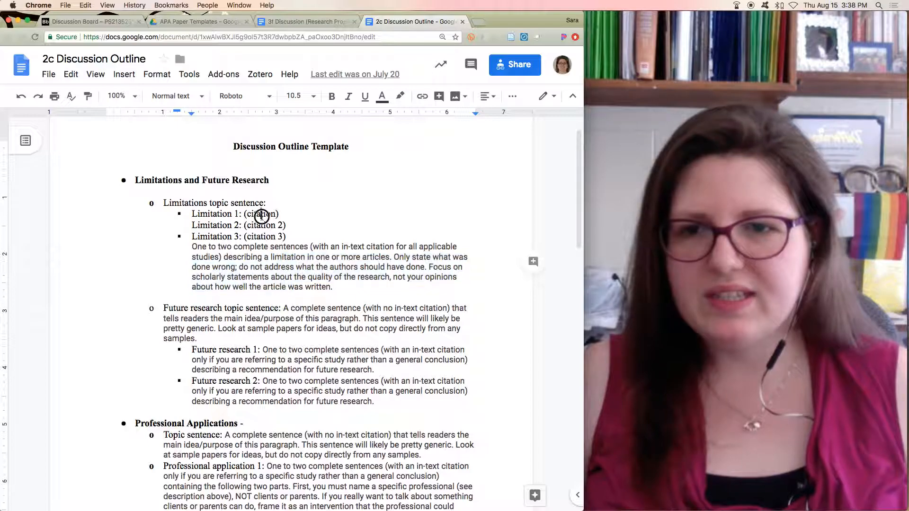
{"action": "left_click_drag", "start_coordinate": [260, 214], "coordinate": [269, 257]}
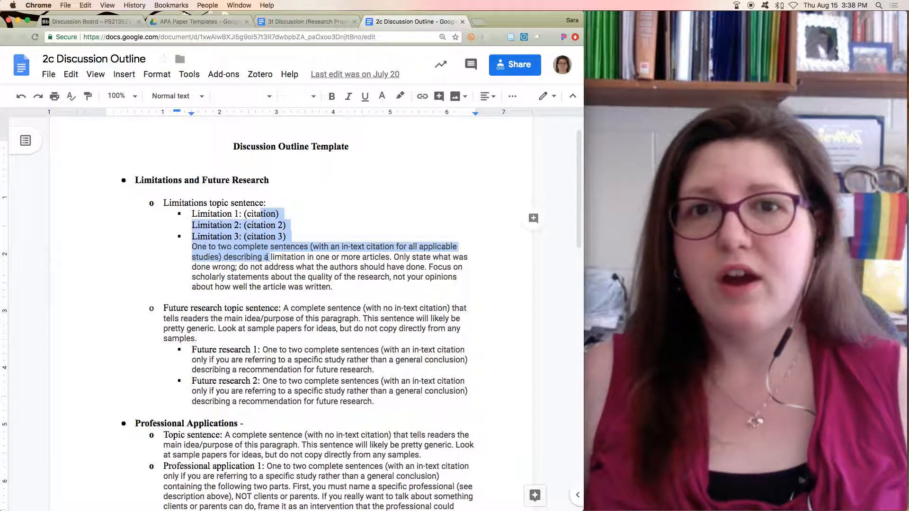
- Skim the 3f template, then return to the 2c Outline and clear the highlight
{"action": "left_click", "coordinate": [306, 22]}
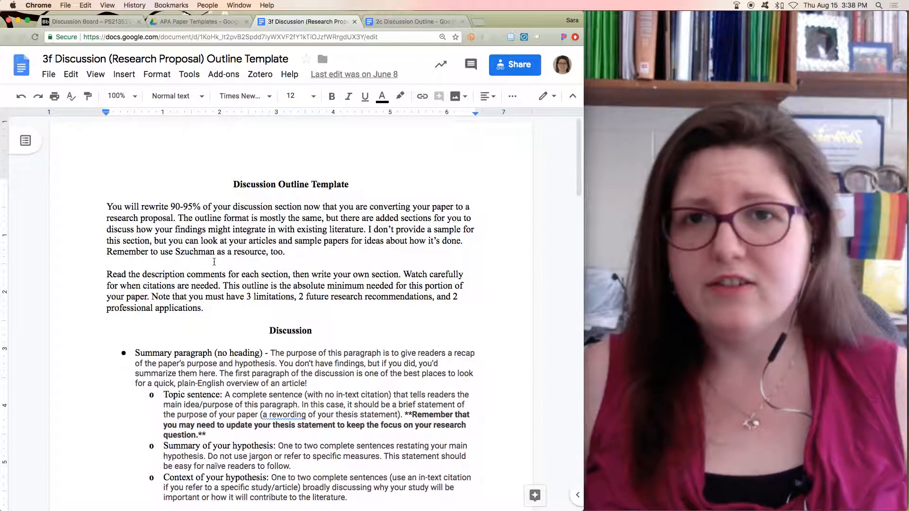
{"action": "scroll", "scroll_direction": "down", "scroll_amount": 3}
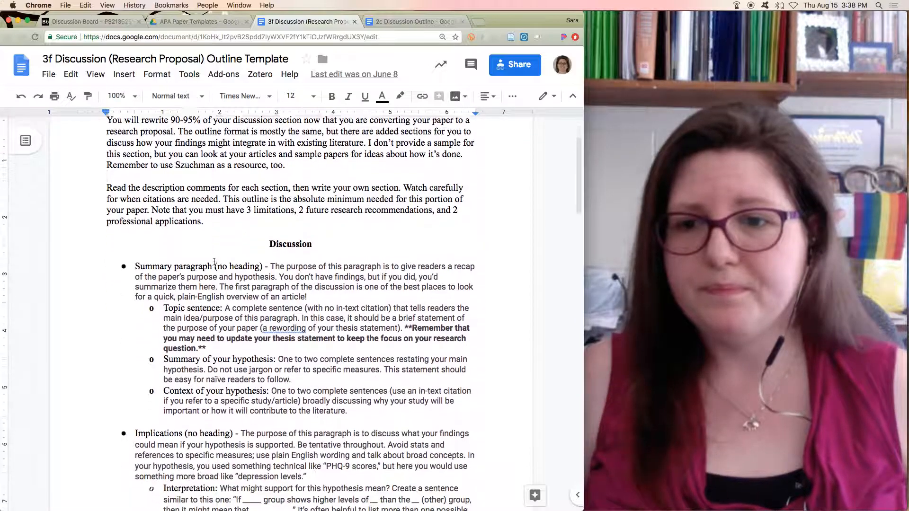
{"action": "scroll", "scroll_direction": "down", "scroll_amount": 3}
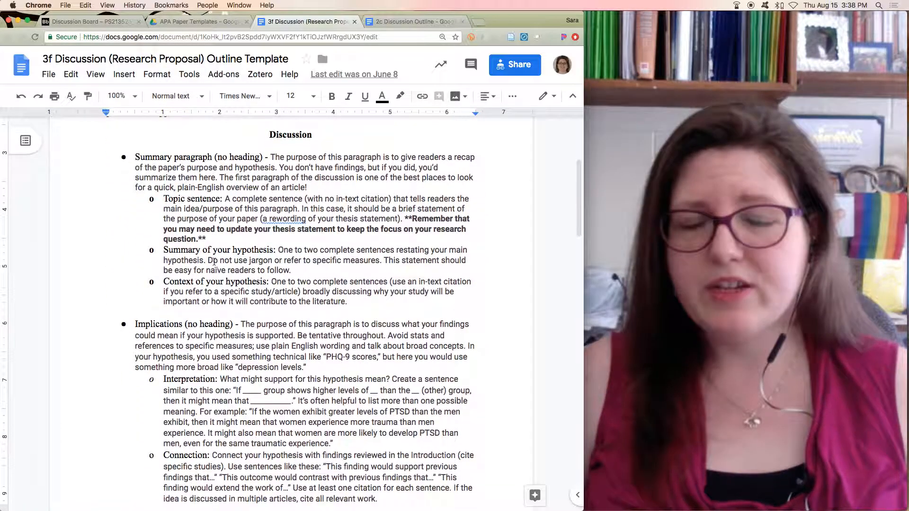
{"action": "left_click", "coordinate": [413, 21]}
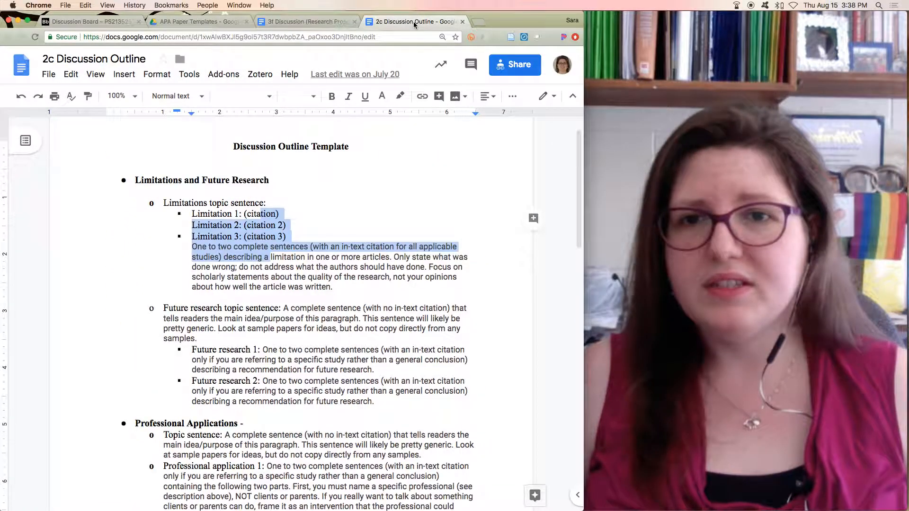
{"action": "left_click", "coordinate": [197, 349]}
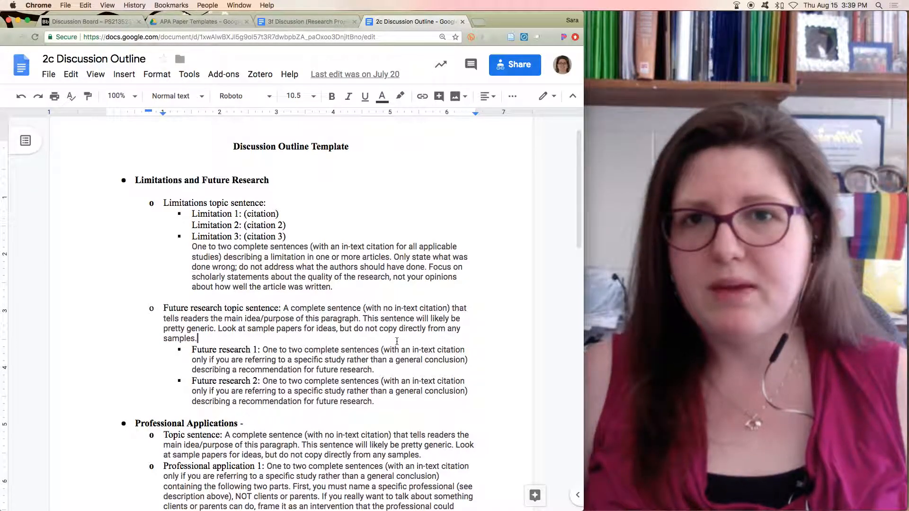
- Back in the 3f template, highlight the 'Context of your hypothesis' description
{"action": "left_click", "coordinate": [306, 22]}
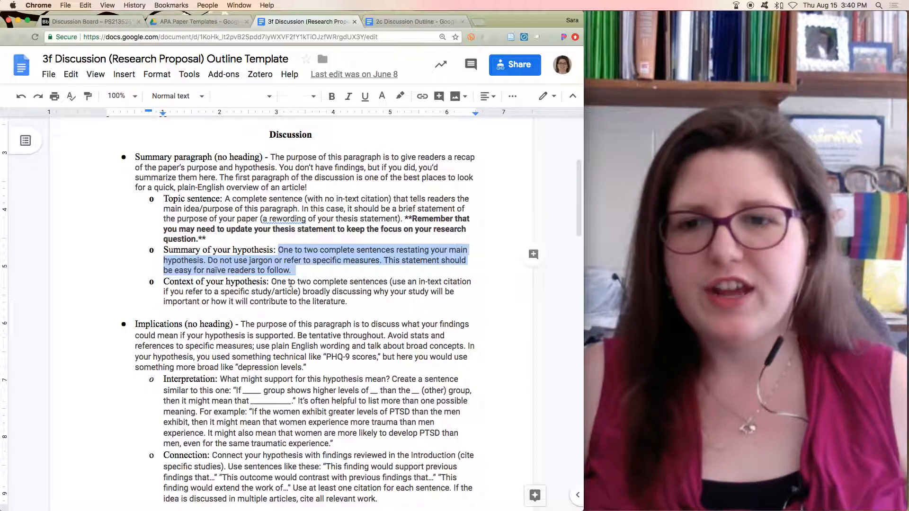
{"action": "left_click", "coordinate": [273, 281]}
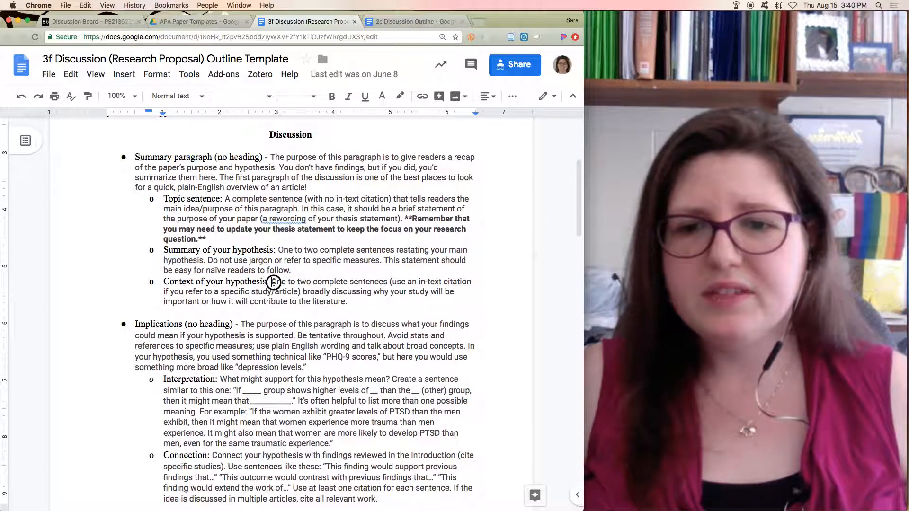
{"action": "left_click_drag", "start_coordinate": [275, 281], "coordinate": [347, 301]}
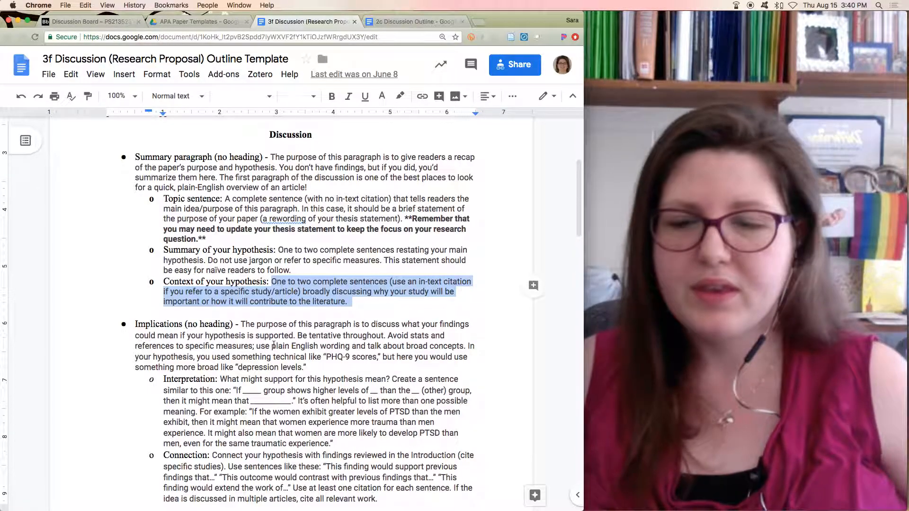
{"action": "scroll", "scroll_direction": "down", "scroll_amount": 3}
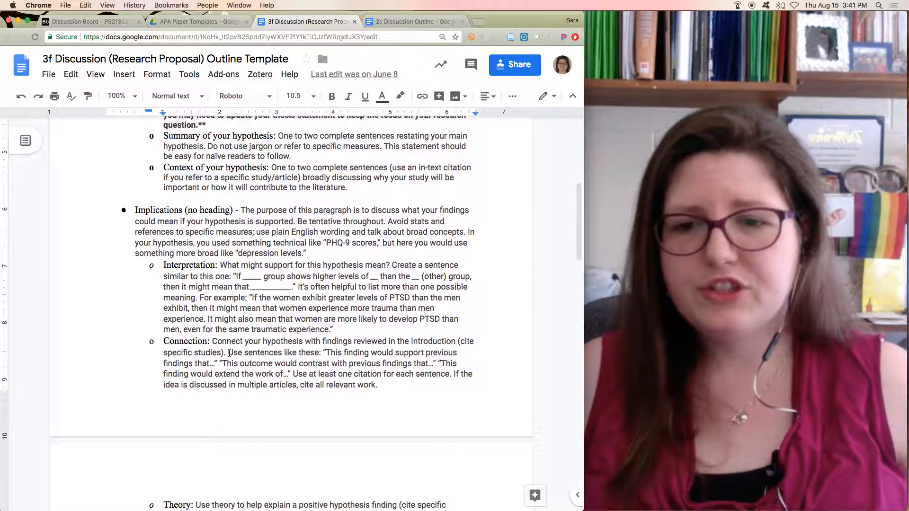
{"action": "left_click_drag", "start_coordinate": [228, 352], "coordinate": [377, 384]}
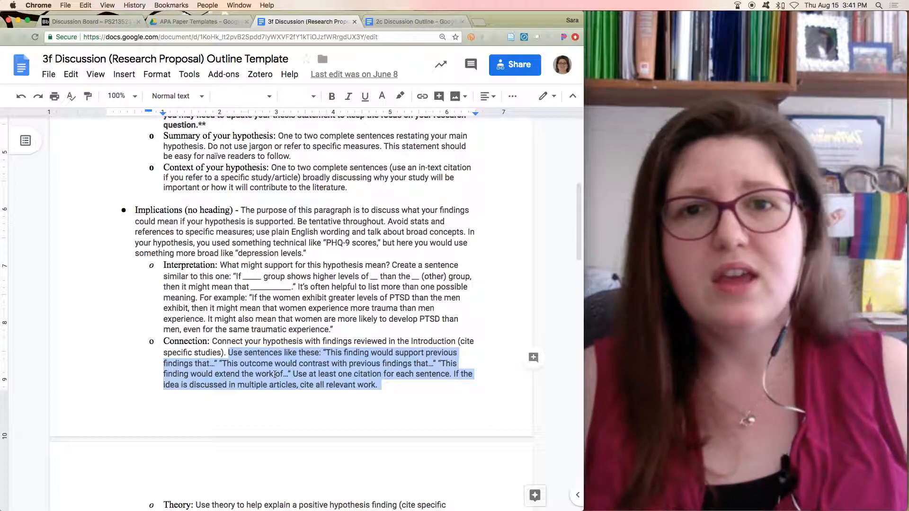
{"action": "scroll", "scroll_direction": "down", "scroll_amount": 3}
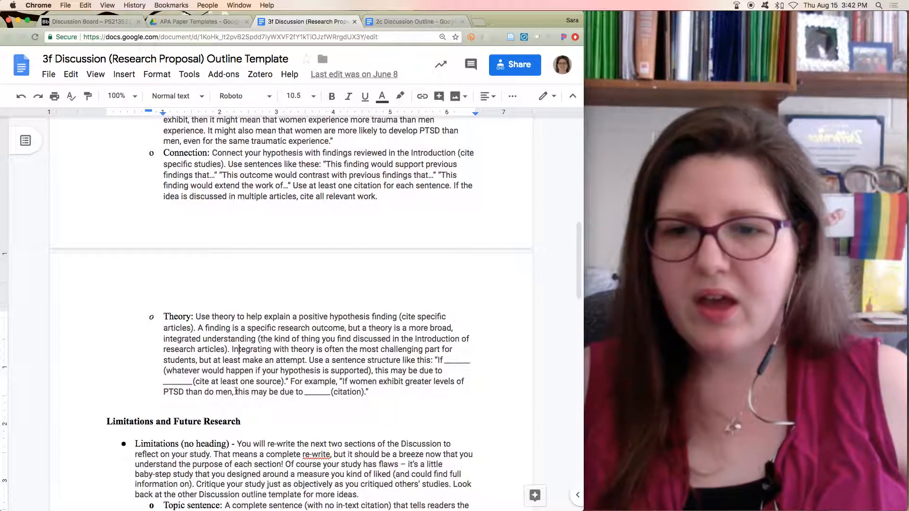
{"action": "scroll", "scroll_direction": "down", "scroll_amount": 3}
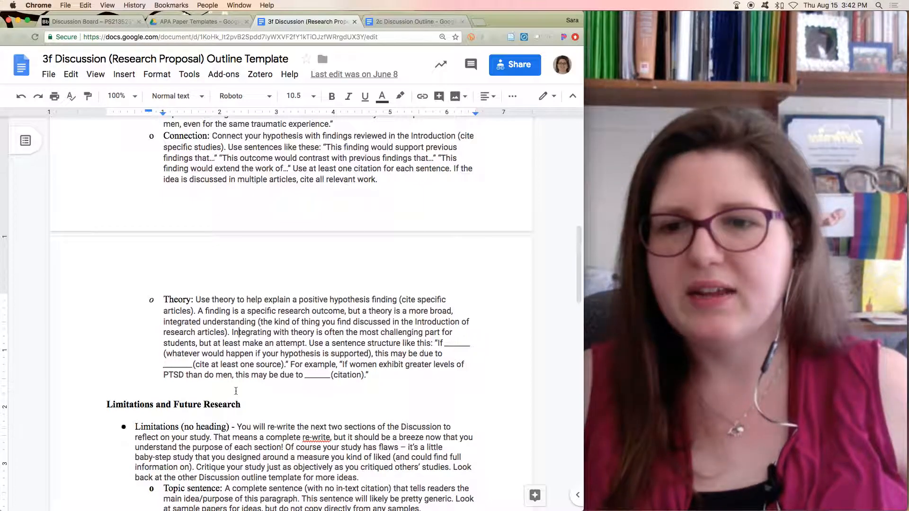
{"action": "scroll", "scroll_direction": "down", "scroll_amount": 3}
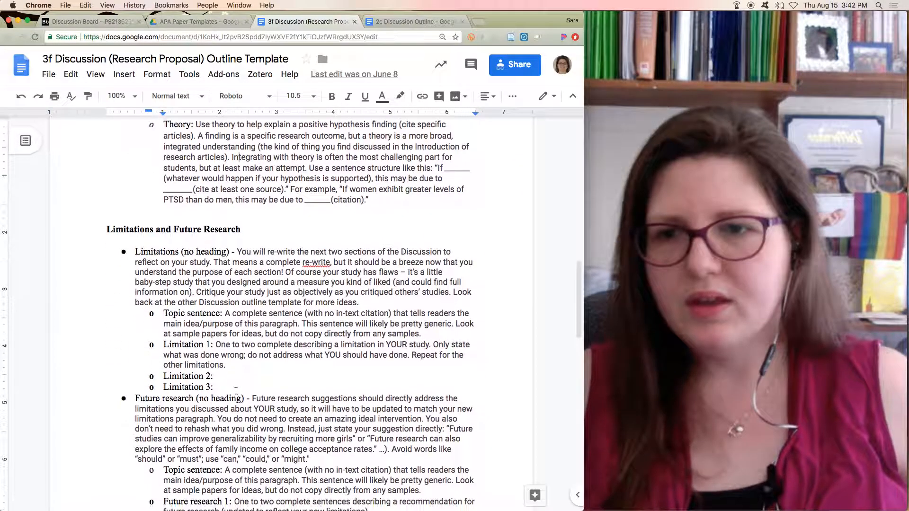
{"action": "scroll", "scroll_direction": "down", "scroll_amount": 3}
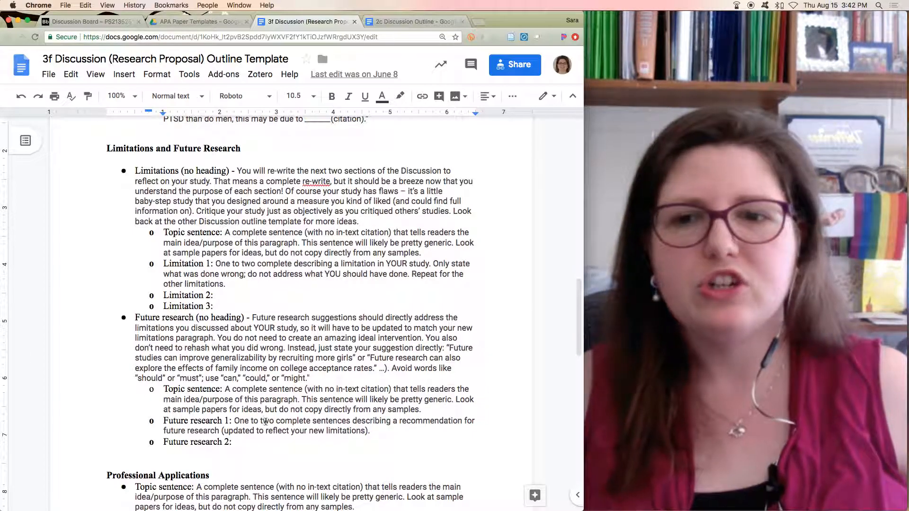
- Scroll to the 3f template's Implications paragraph, then switch to the PS 213 Shared Folders tab
{"action": "scroll", "scroll_direction": "down", "scroll_amount": 3}
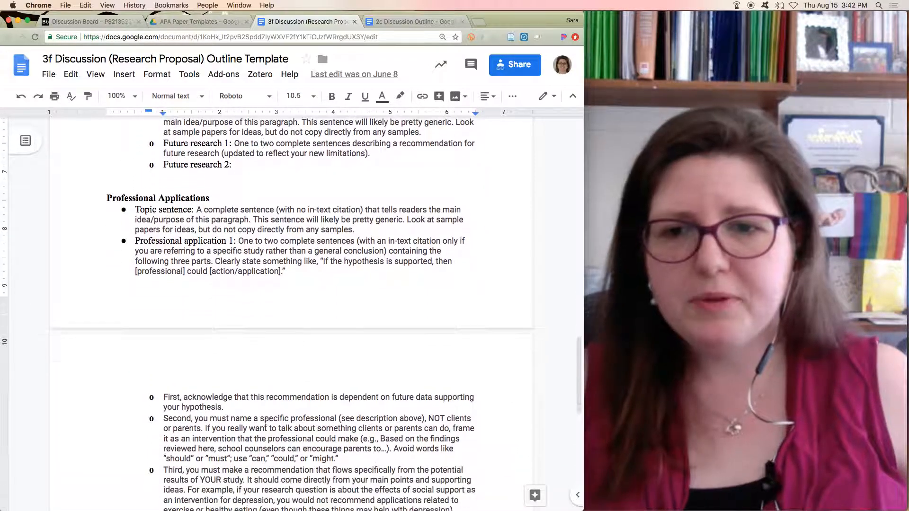
{"action": "scroll", "scroll_direction": "down", "scroll_amount": 3}
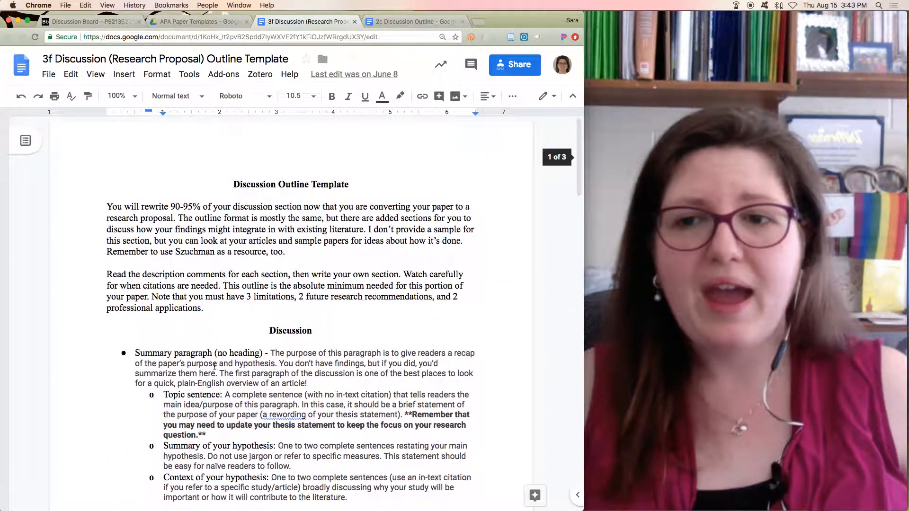
{"action": "scroll", "scroll_direction": "down", "scroll_amount": 3}
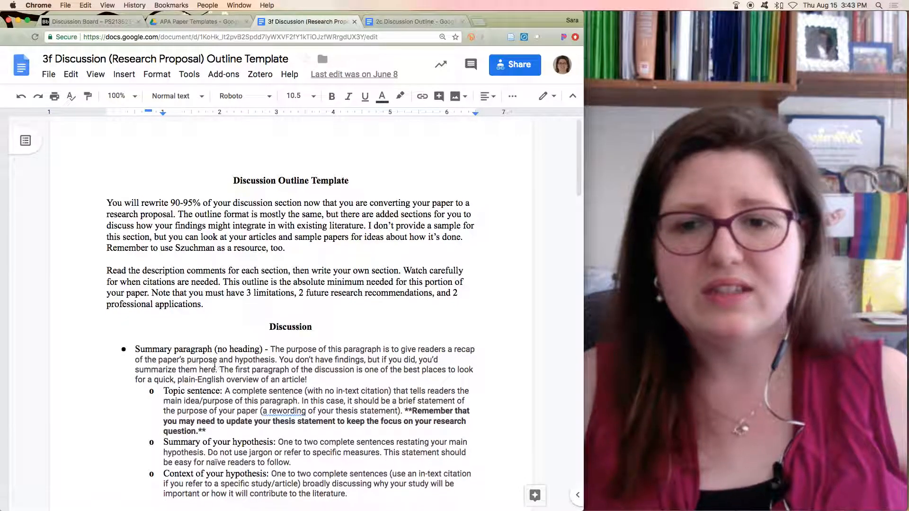
{"action": "scroll", "scroll_direction": "down", "scroll_amount": 3}
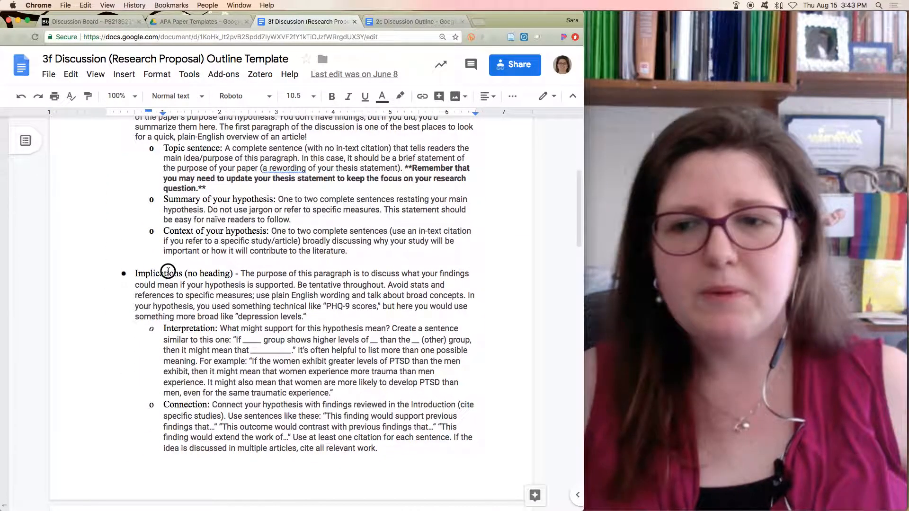
{"action": "left_click", "coordinate": [168, 273]}
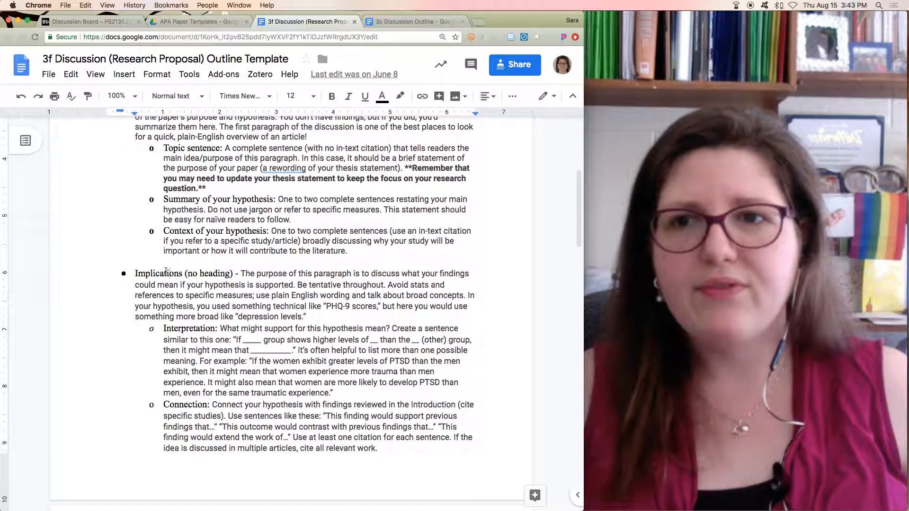
{"action": "left_click", "coordinate": [192, 21]}
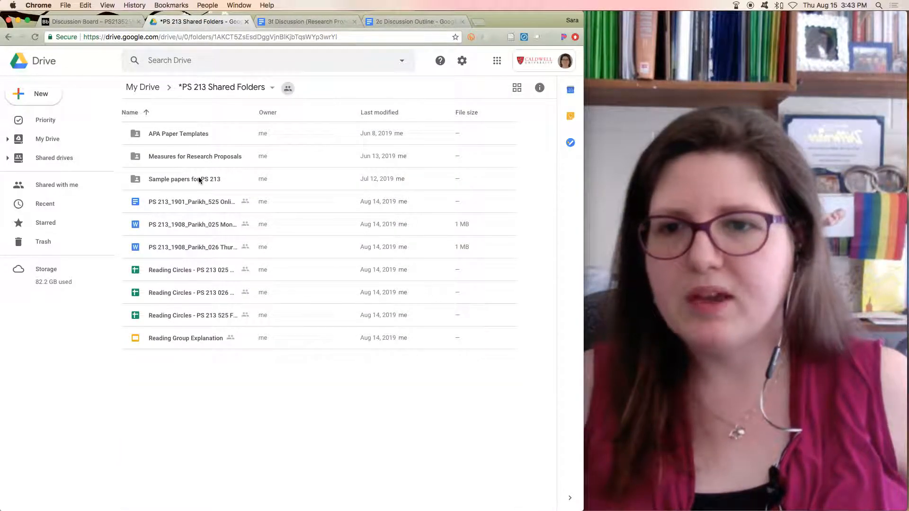
- Open Sample papers for PS 213 > Former cult members and skim the cult research proposal preview
{"action": "double_click", "coordinate": [184, 179]}
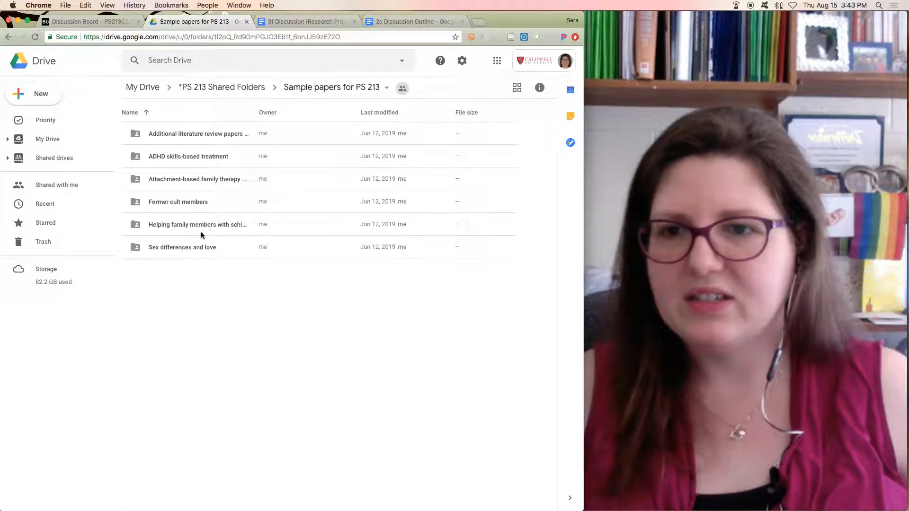
{"action": "double_click", "coordinate": [178, 201]}
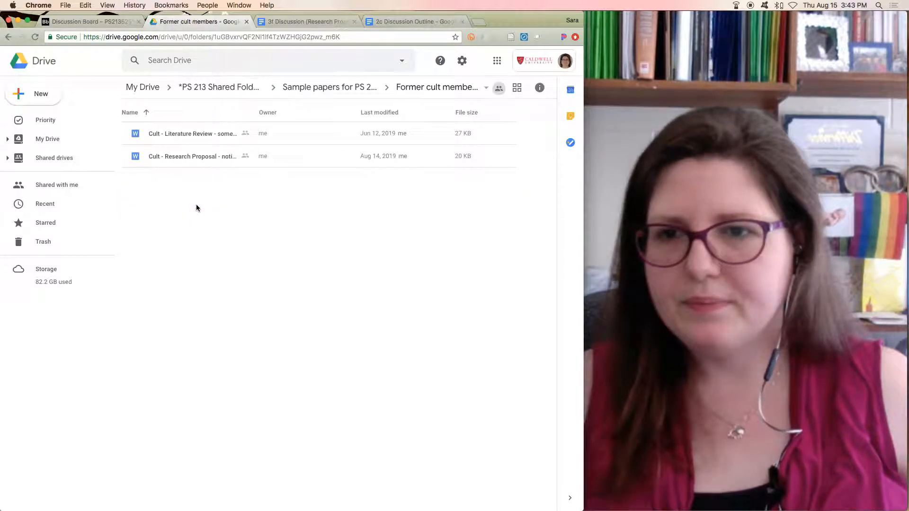
{"action": "left_click", "coordinate": [192, 156]}
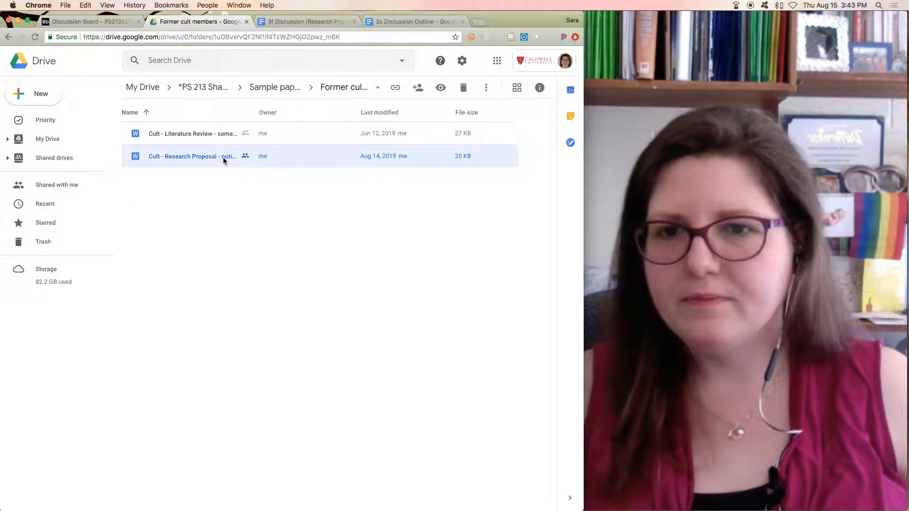
{"action": "double_click", "coordinate": [191, 156]}
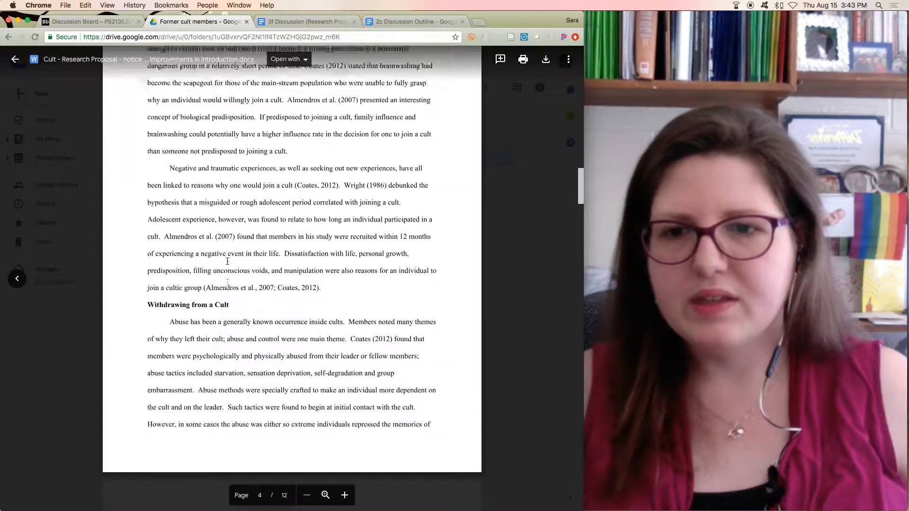
{"action": "scroll", "scroll_direction": "down", "scroll_amount": 3}
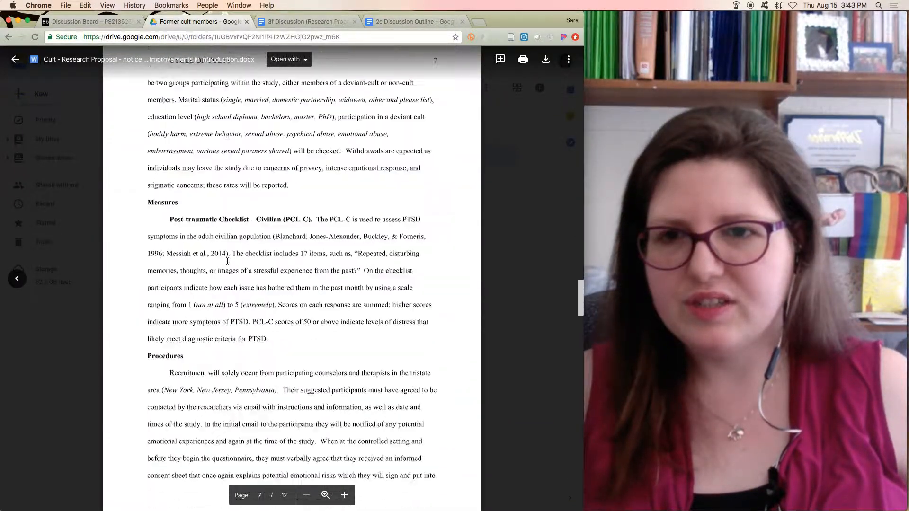
{"action": "scroll", "scroll_direction": "down", "scroll_amount": 3}
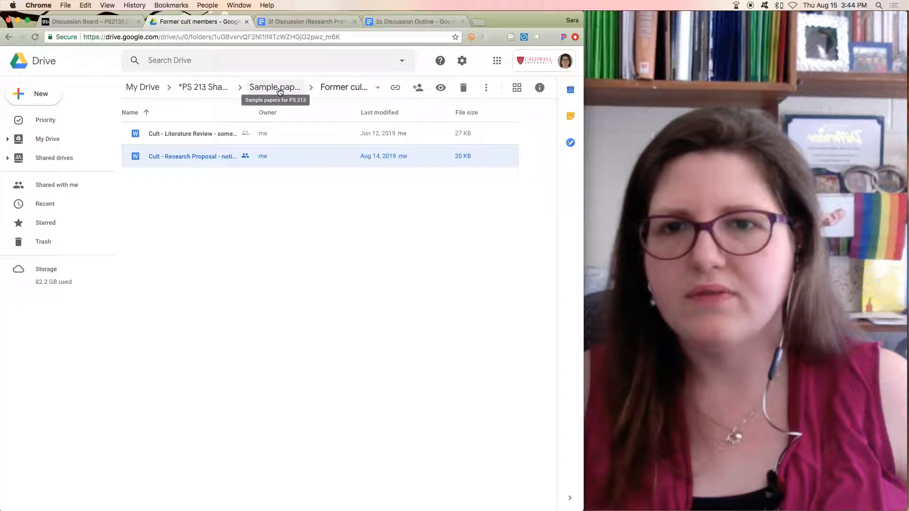
- Go up to Sample papers and preview Love - Research proposal.docx in Sex differences and love
{"action": "left_click", "coordinate": [274, 87]}
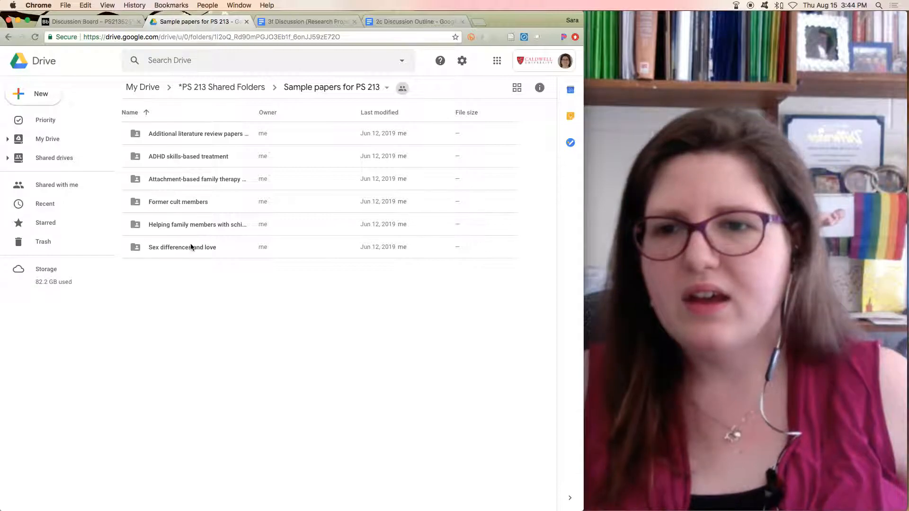
{"action": "double_click", "coordinate": [181, 247]}
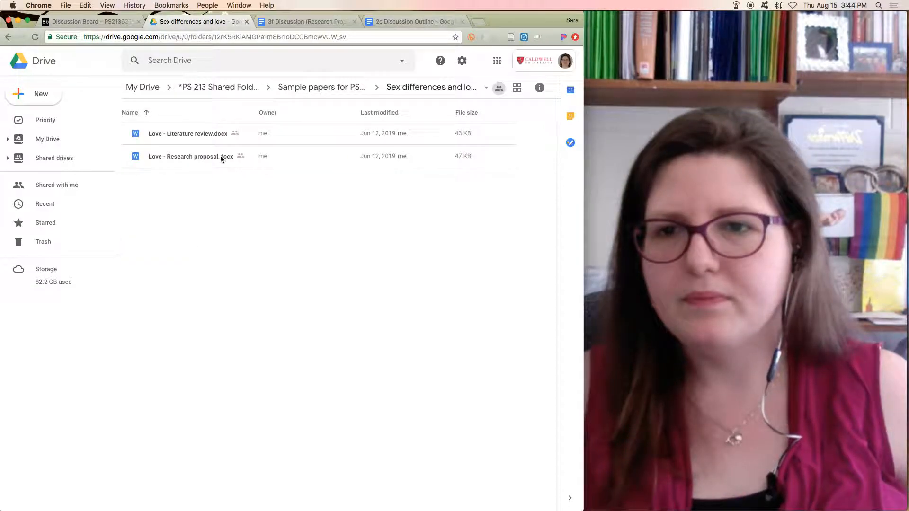
{"action": "double_click", "coordinate": [191, 156]}
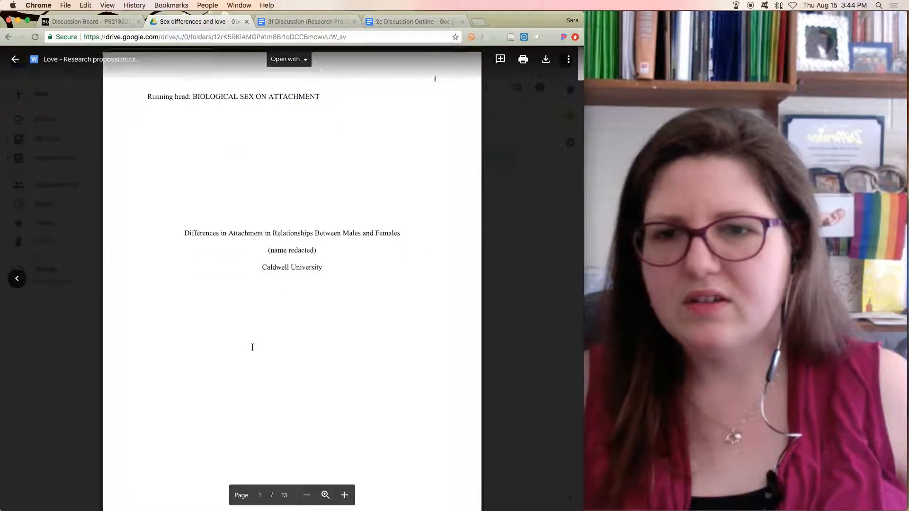
- Scroll the proposal through Discussion to Future Research, then switch to the 2c Discussion Outline
{"action": "scroll", "scroll_direction": "down", "scroll_amount": 3}
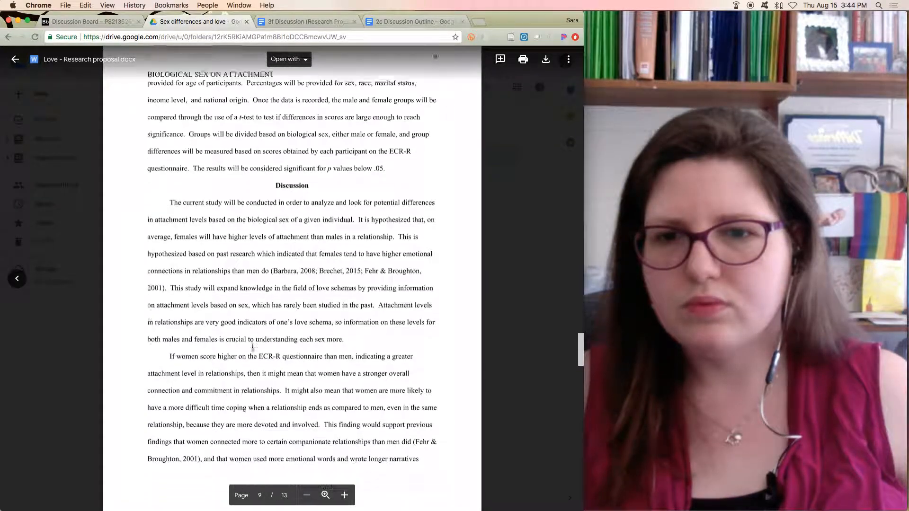
{"action": "scroll", "scroll_direction": "down", "scroll_amount": 3}
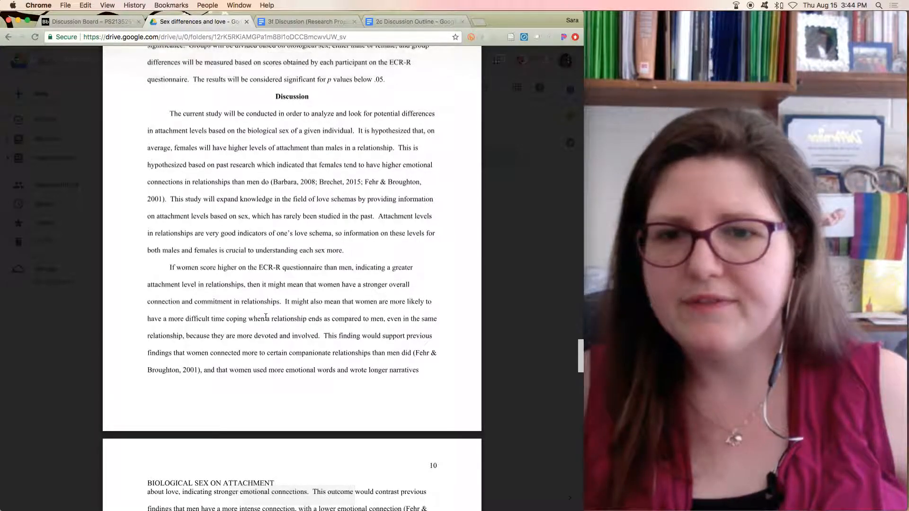
{"action": "scroll", "scroll_direction": "down", "scroll_amount": 3}
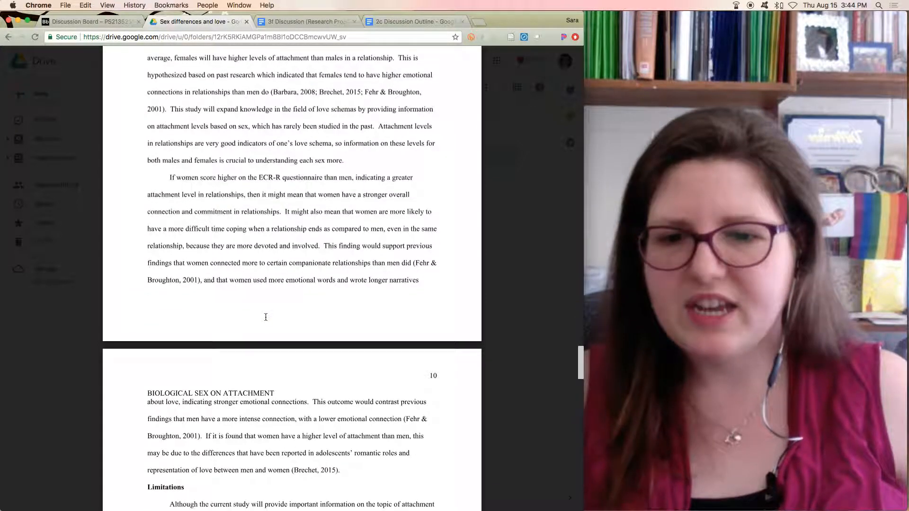
{"action": "scroll", "scroll_direction": "down", "scroll_amount": 3}
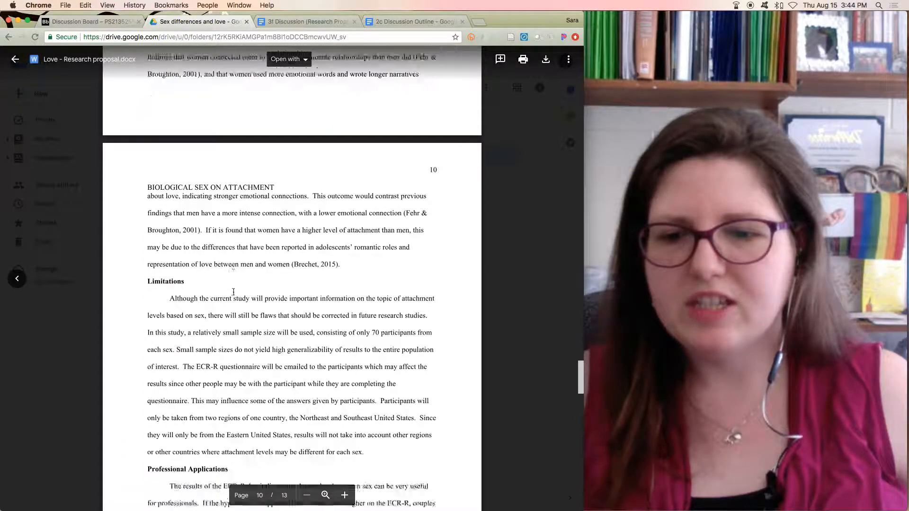
{"action": "scroll", "scroll_direction": "down", "scroll_amount": 3}
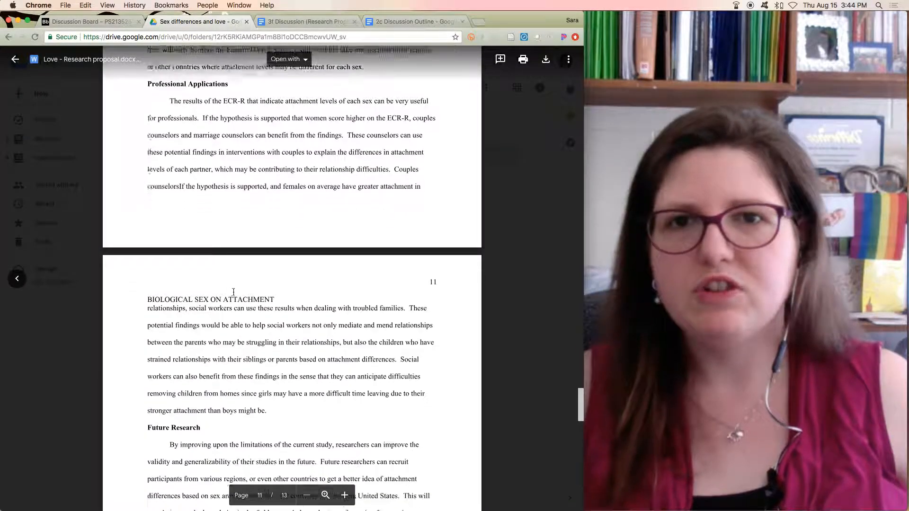
{"action": "scroll", "scroll_direction": "down", "scroll_amount": 3}
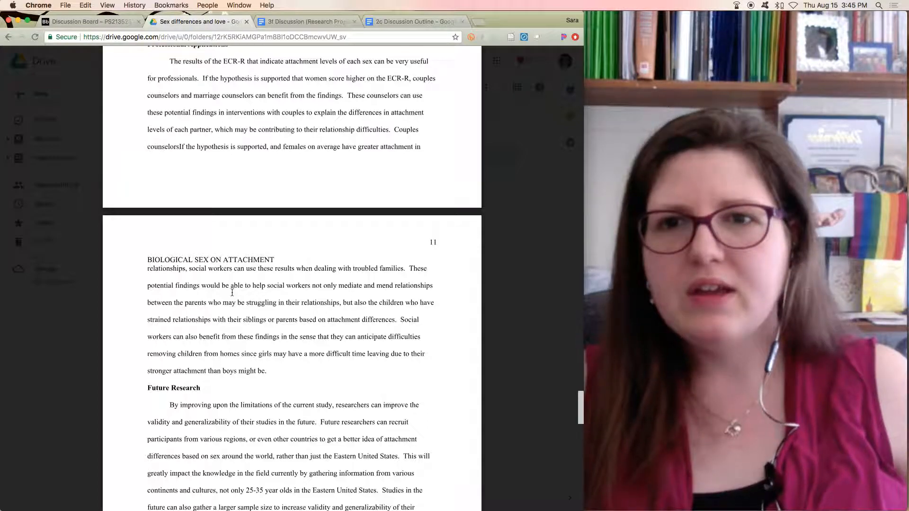
{"action": "left_click", "coordinate": [413, 21]}
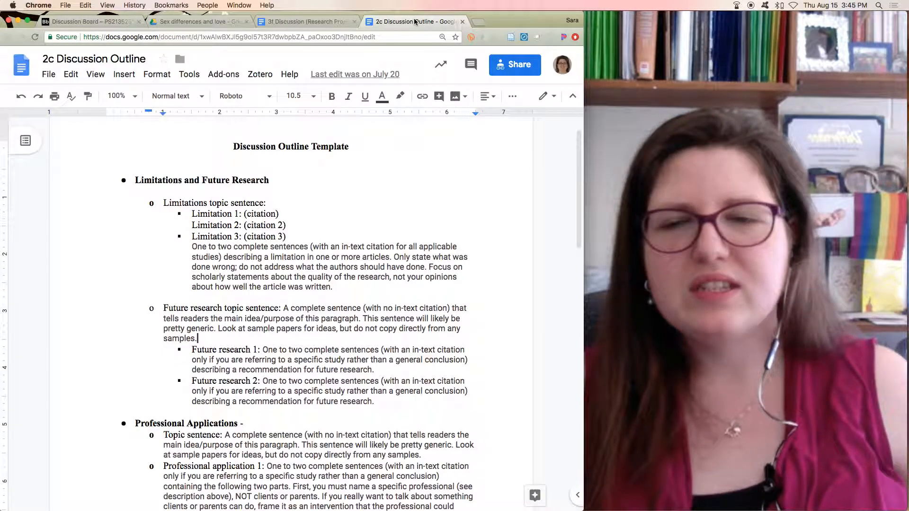
- Switch to the 3f Research Proposal Outline Template and scroll down to its Discussion heading
{"action": "left_click", "coordinate": [305, 21]}
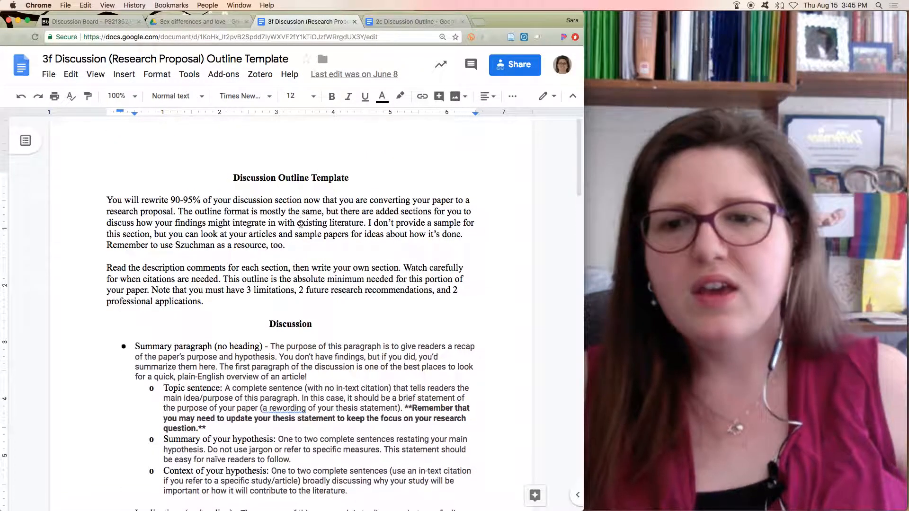
{"action": "scroll", "scroll_direction": "down", "scroll_amount": 3}
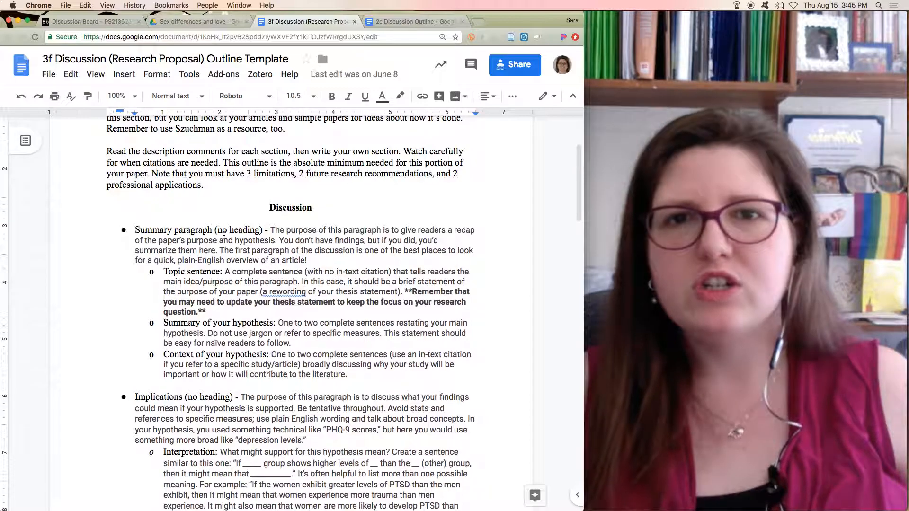